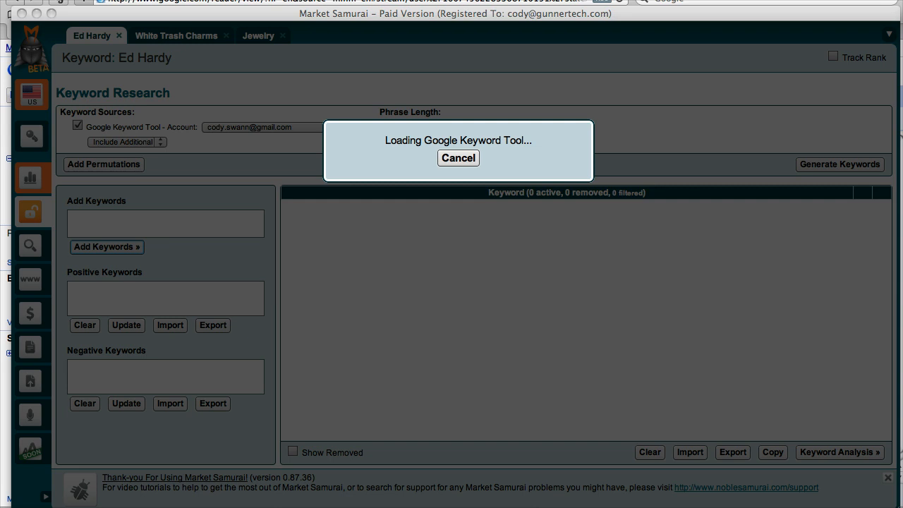
pyautogui.moveTo(452, 151)
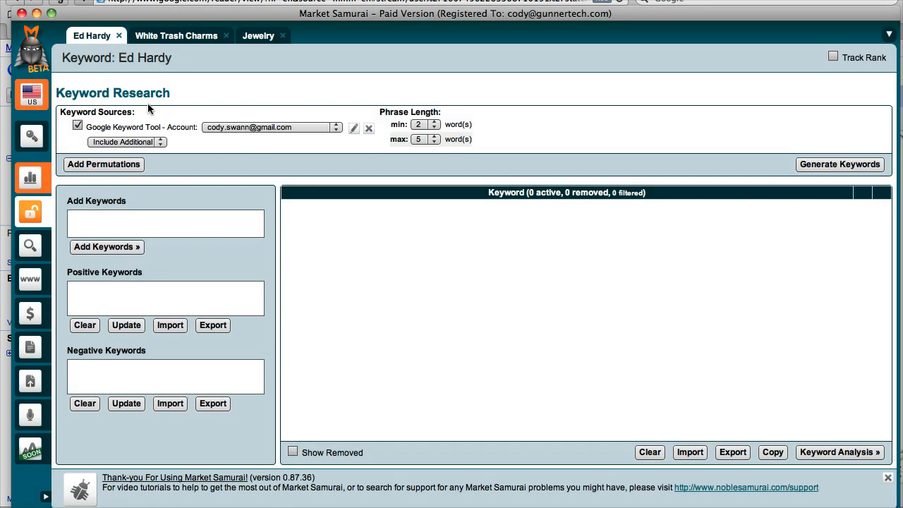
pyautogui.moveTo(287, 13)
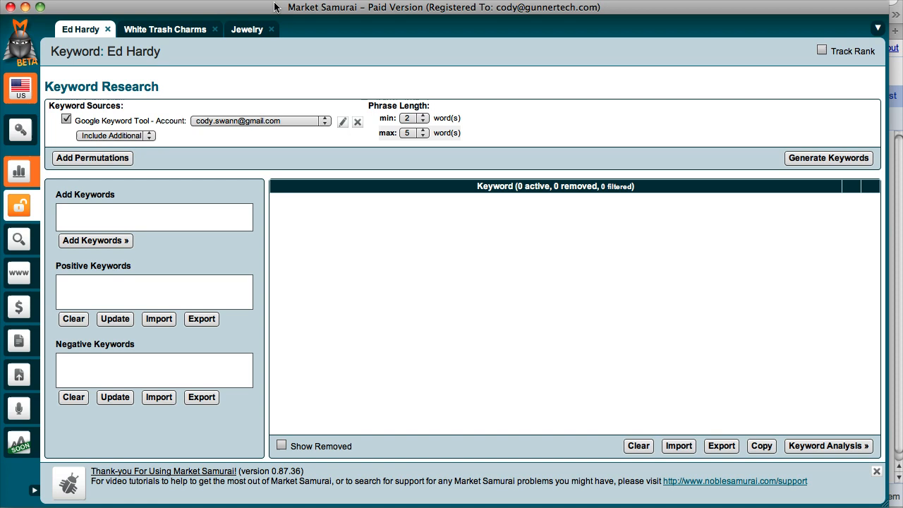
pyautogui.moveTo(259, 112)
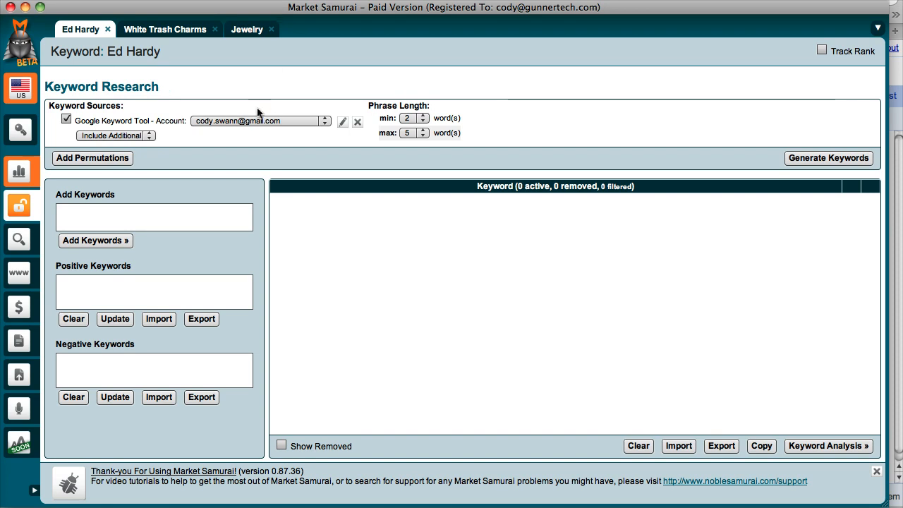
pyautogui.moveTo(229, 145)
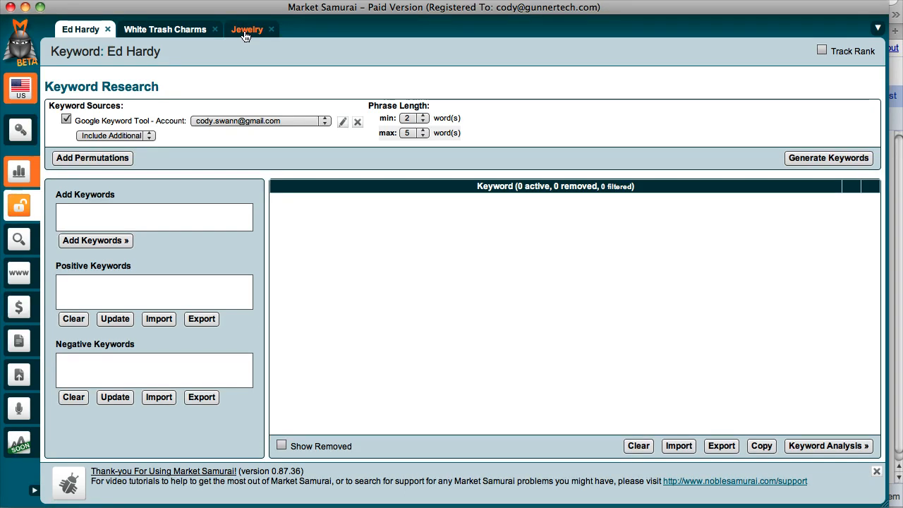
# Review the Jewelry project's keyword results, then start a blank New Keyword project
pyautogui.click(247, 29)
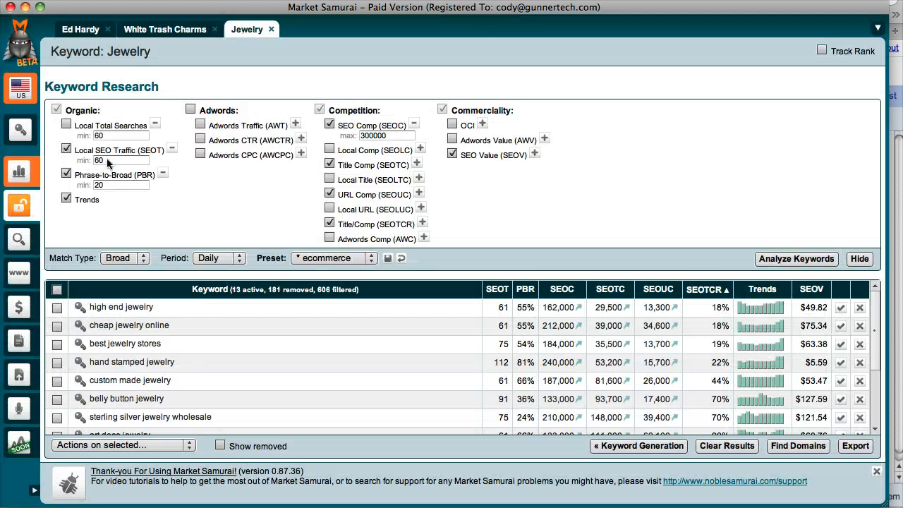
pyautogui.moveTo(19, 172)
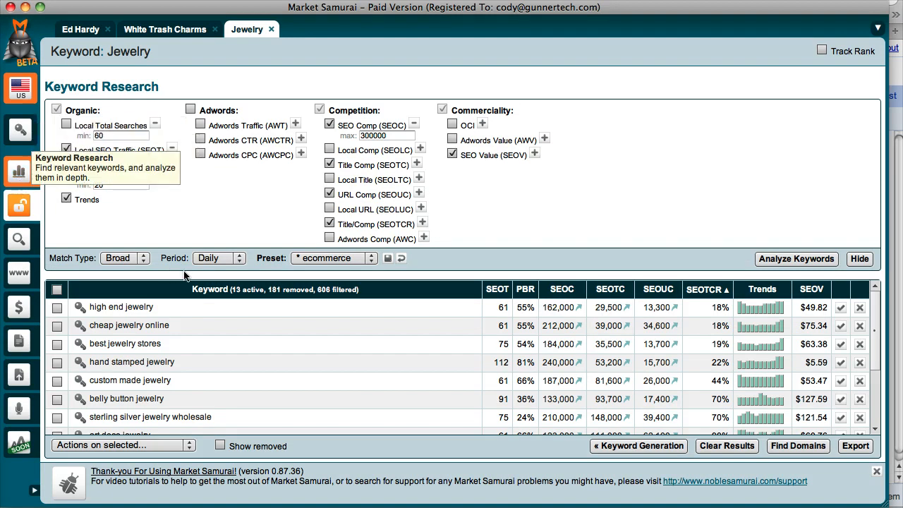
pyautogui.click(639, 446)
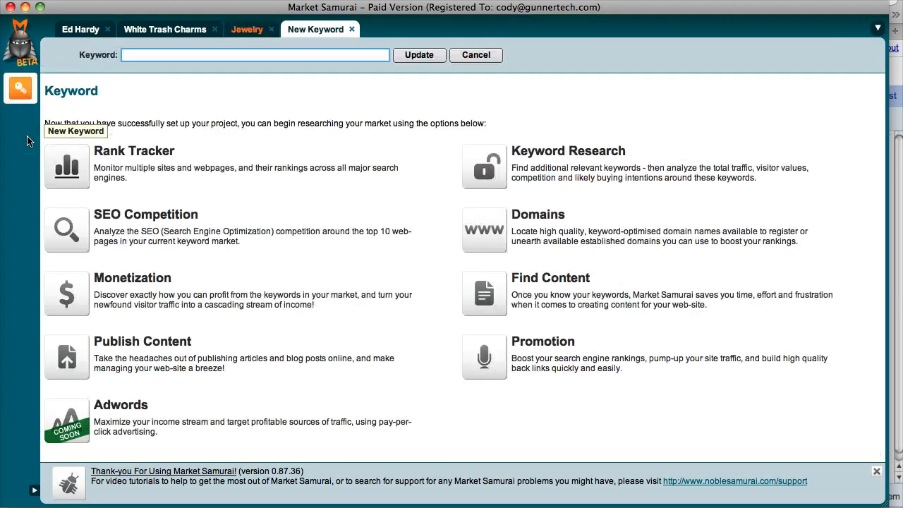
# Check the Jewelry project's settings, then return to its 13-keyword analysis table
pyautogui.click(246, 29)
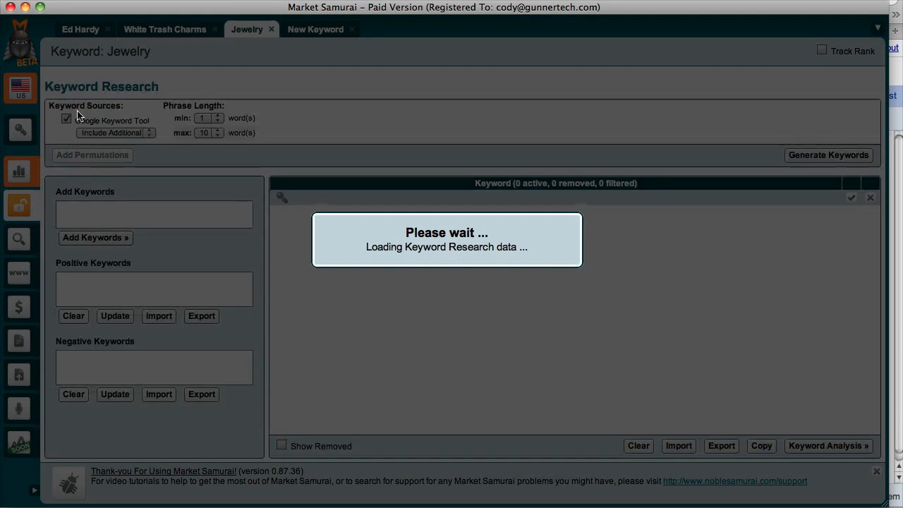
pyautogui.click(19, 88)
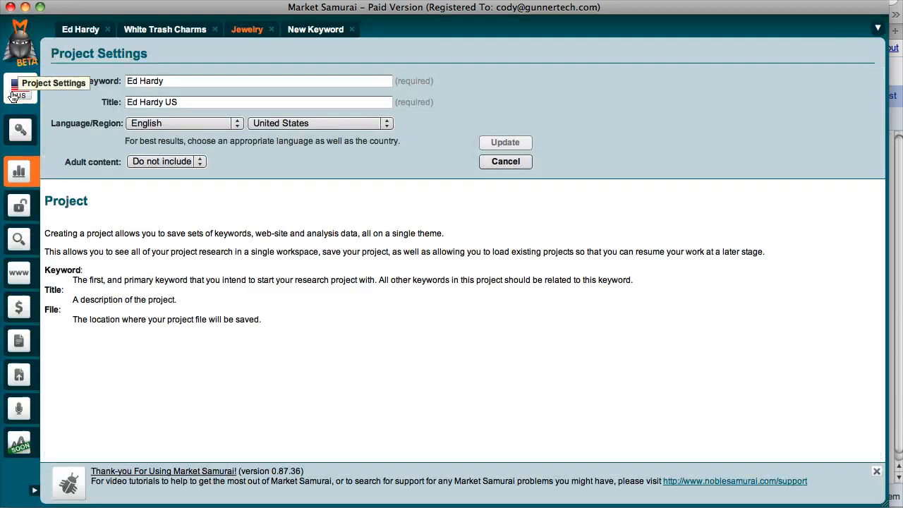
pyautogui.click(247, 29)
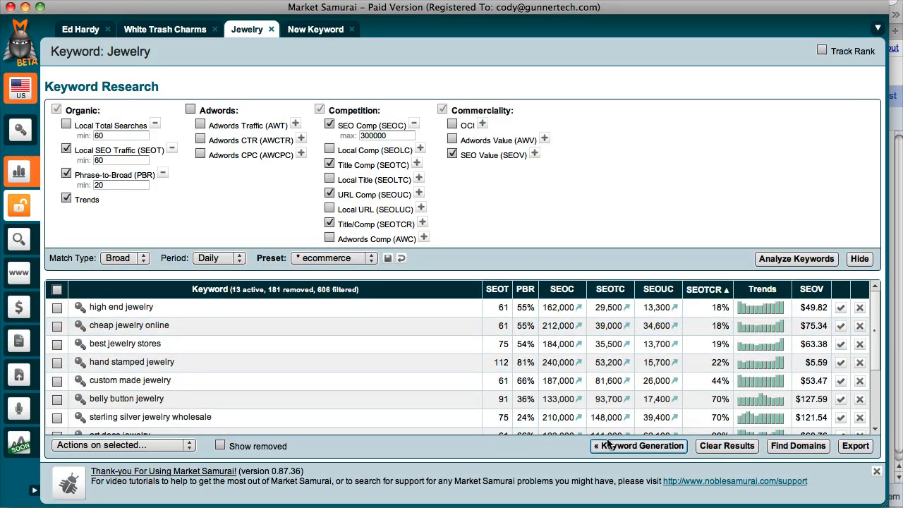
pyautogui.click(638, 445)
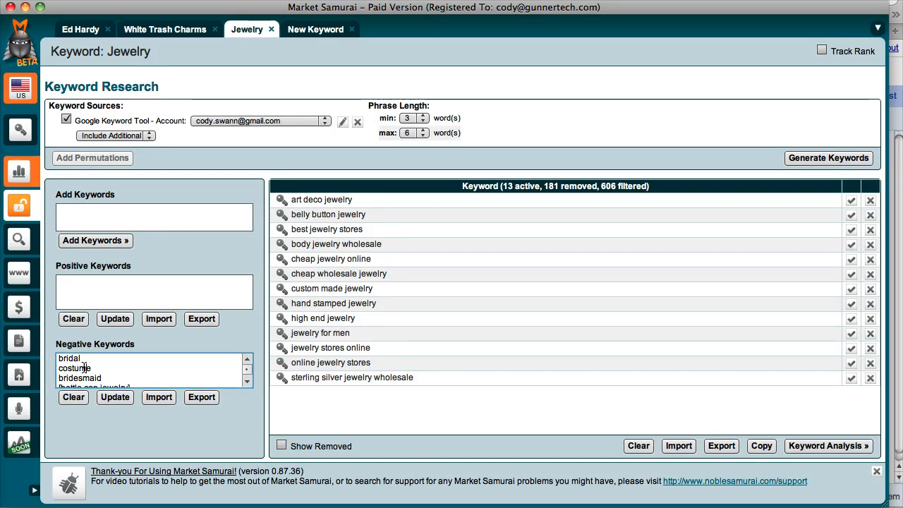
pyautogui.scroll(-3)
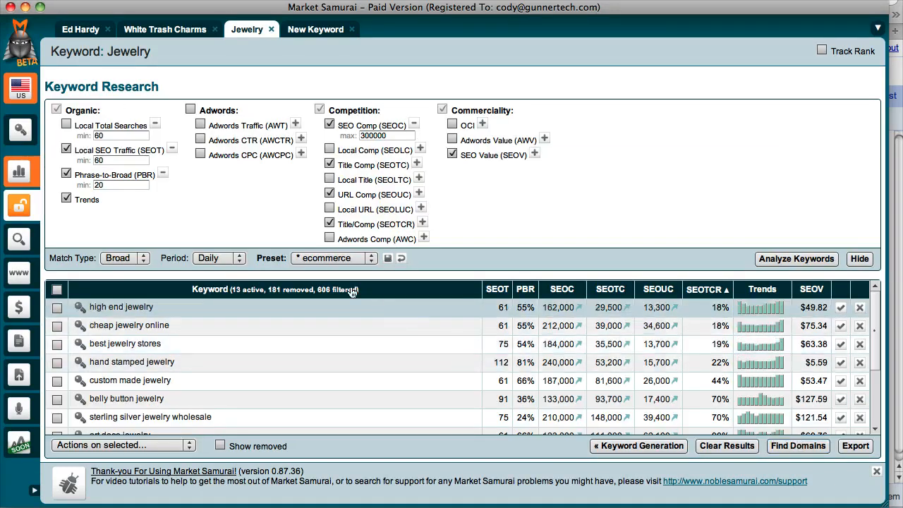
pyautogui.scroll(-3)
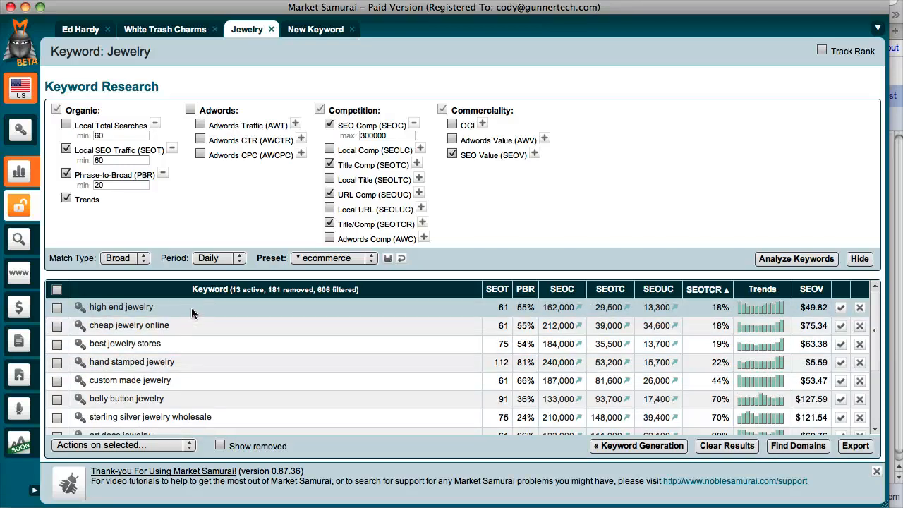
pyautogui.moveTo(180, 305)
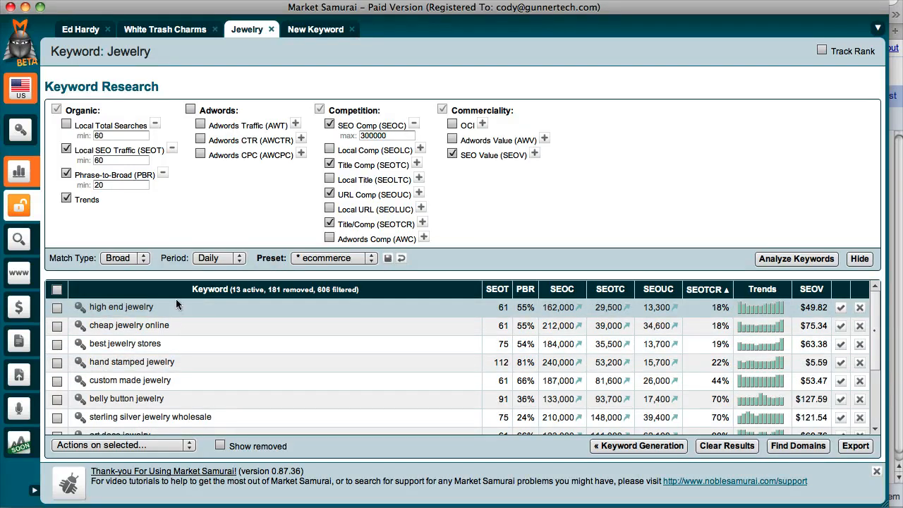
pyautogui.moveTo(172, 309)
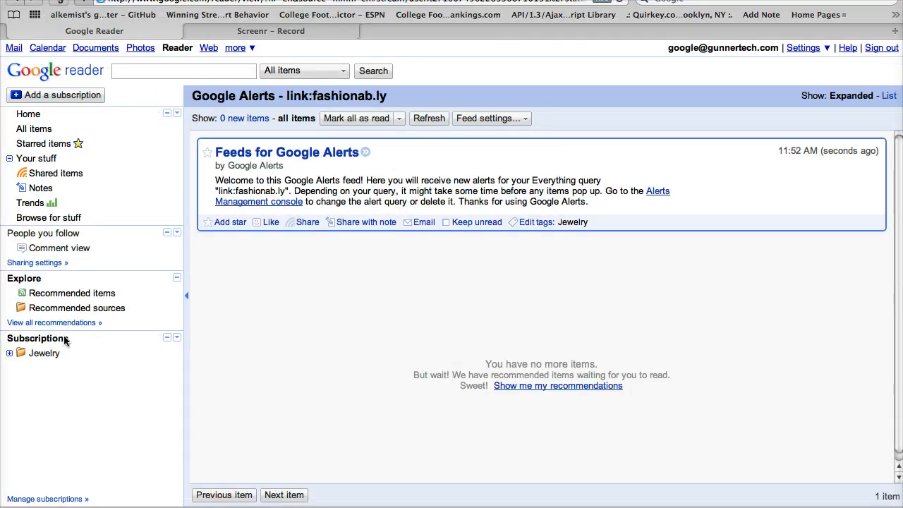
pyautogui.moveTo(57, 233)
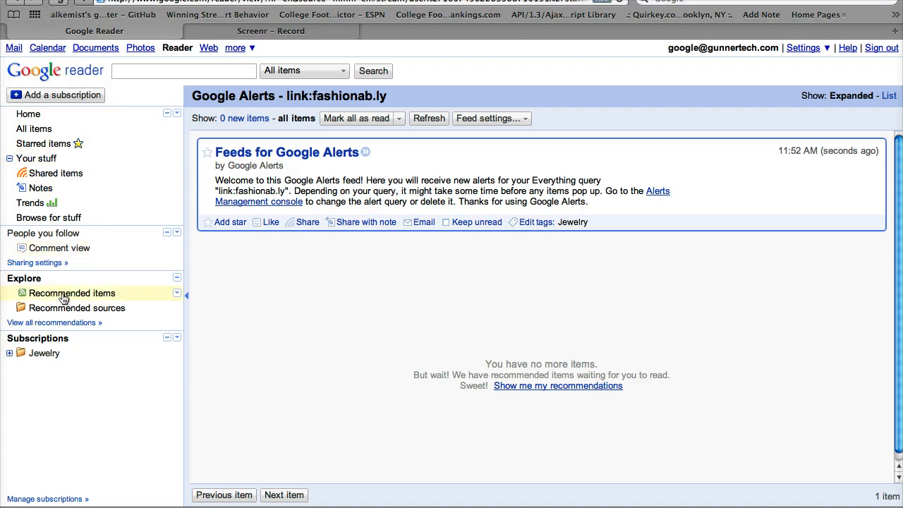
# Check the empty Recommended items and sources lists, then reach Browse for stuff's Search page
pyautogui.click(71, 292)
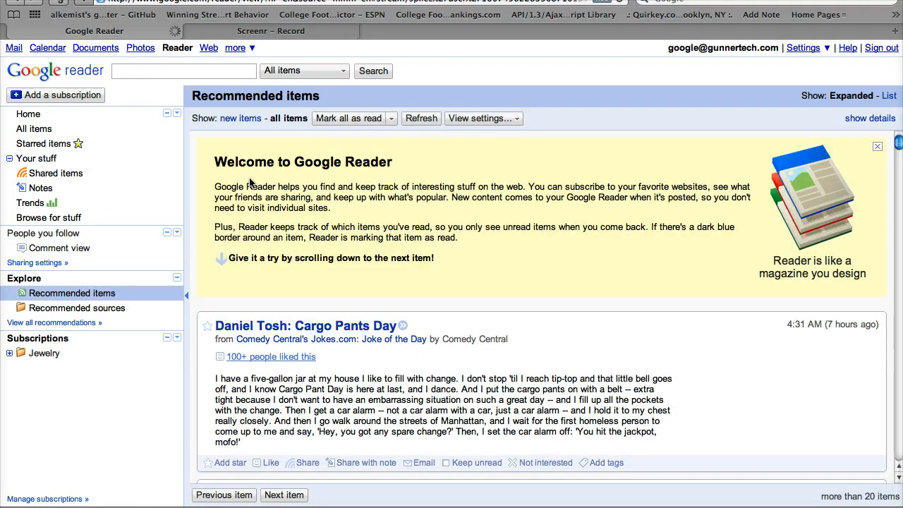
pyautogui.click(77, 307)
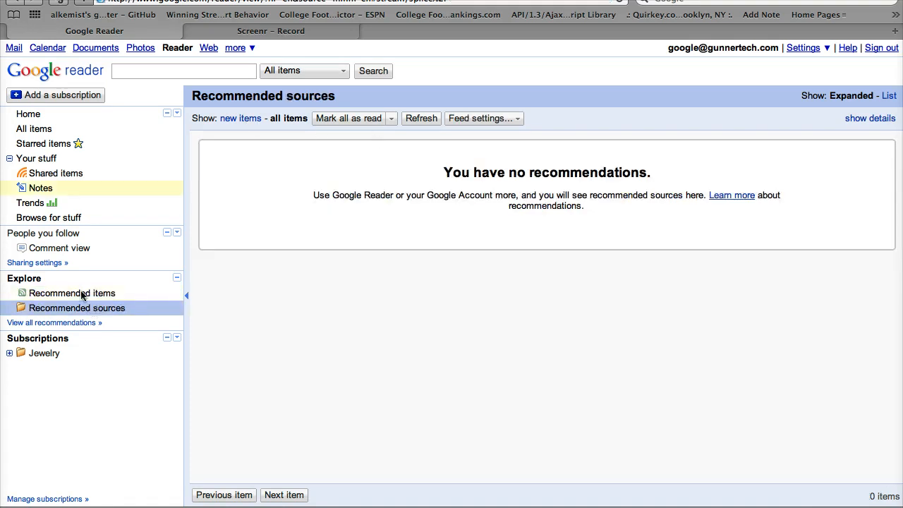
pyautogui.click(48, 218)
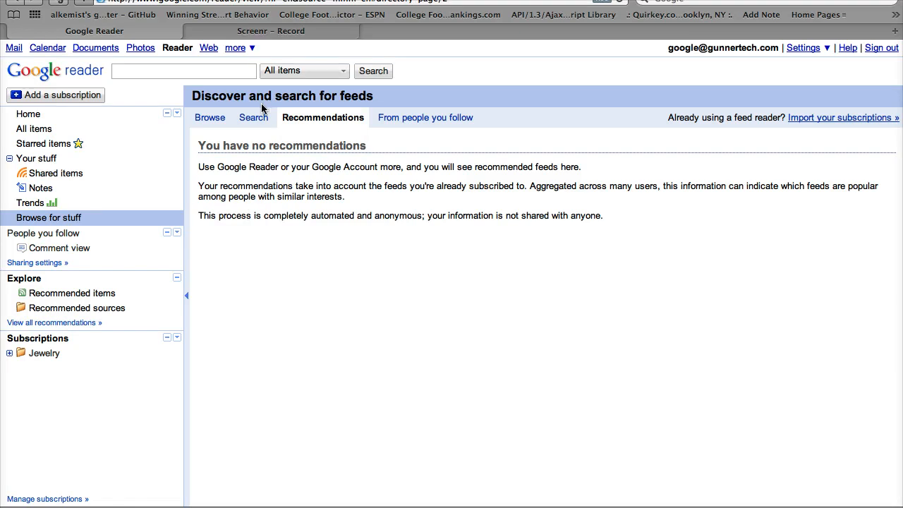
pyautogui.click(253, 117)
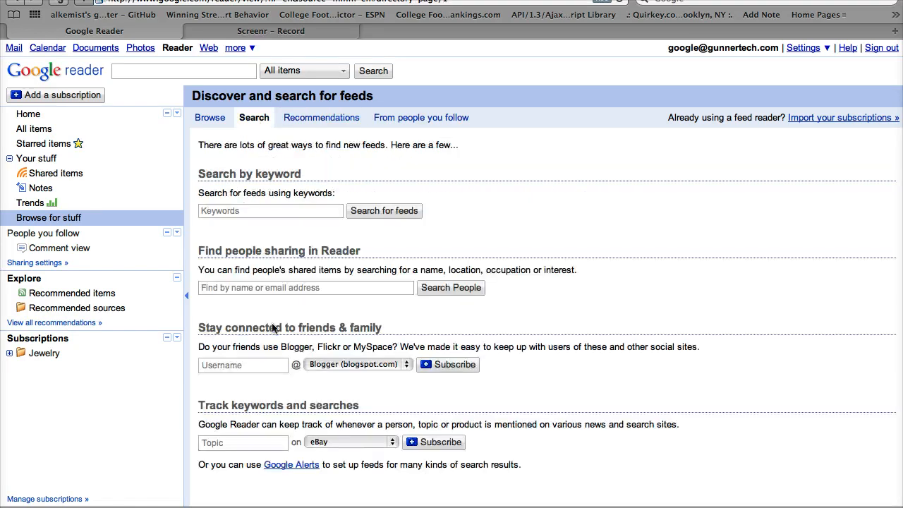
# Subscribe to eBay tracking of 'high end jewelry', then go to Manage subscriptions
pyautogui.click(243, 442)
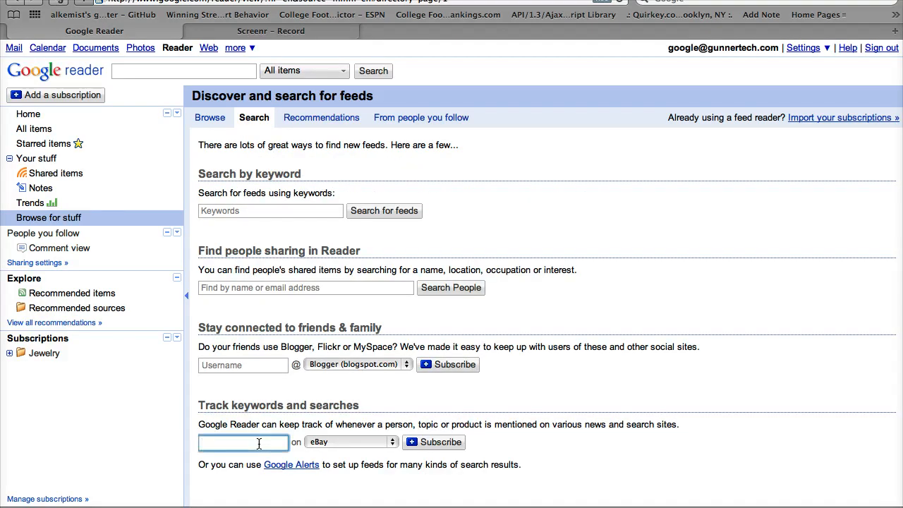
pyautogui.write('"high end jewelry')
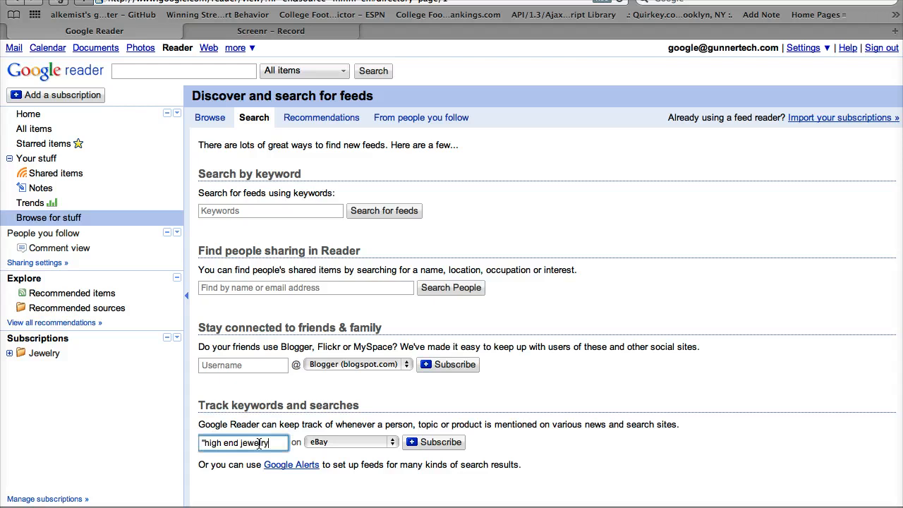
pyautogui.click(351, 442)
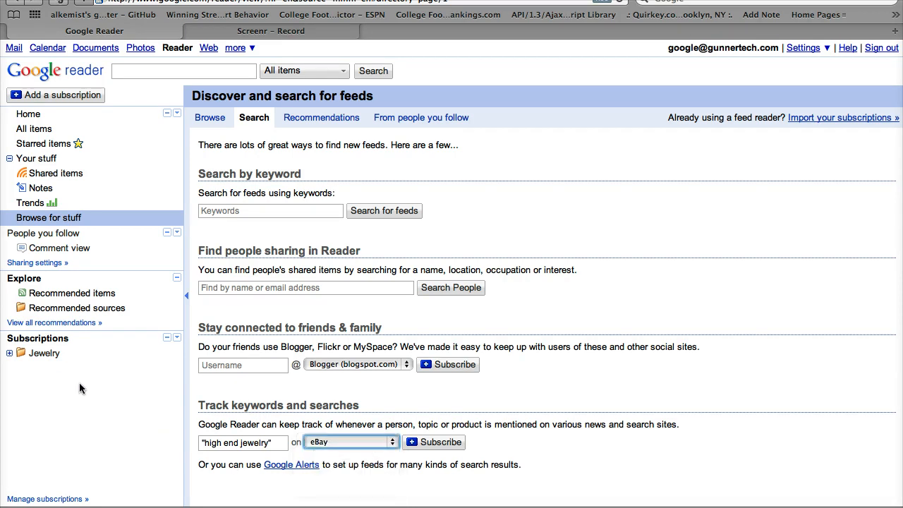
pyautogui.moveTo(102, 402)
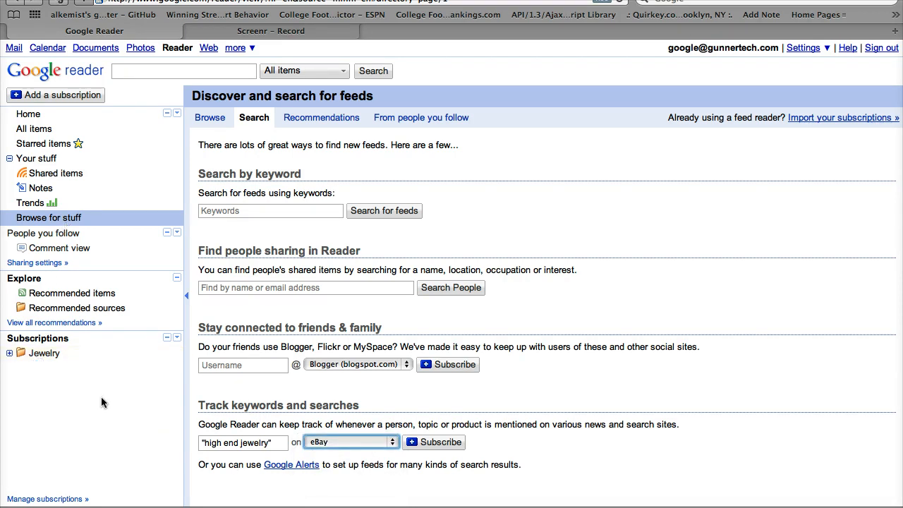
pyautogui.click(43, 499)
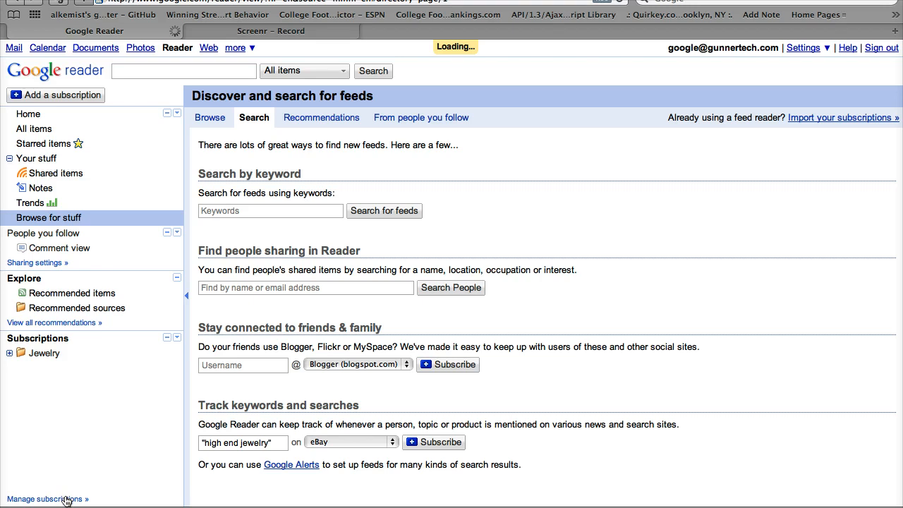
pyautogui.click(43, 499)
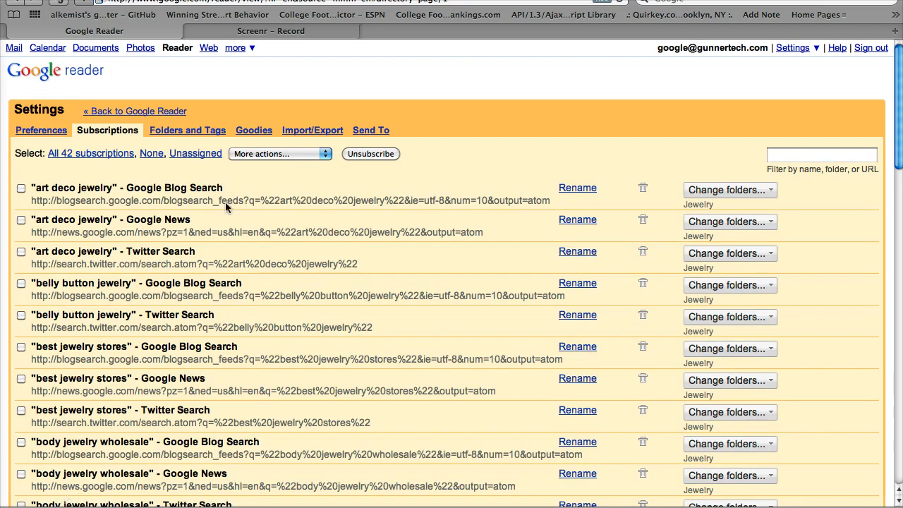
# Select all 42 subscriptions, then go back to Google Reader's feed-discovery page
pyautogui.click(90, 153)
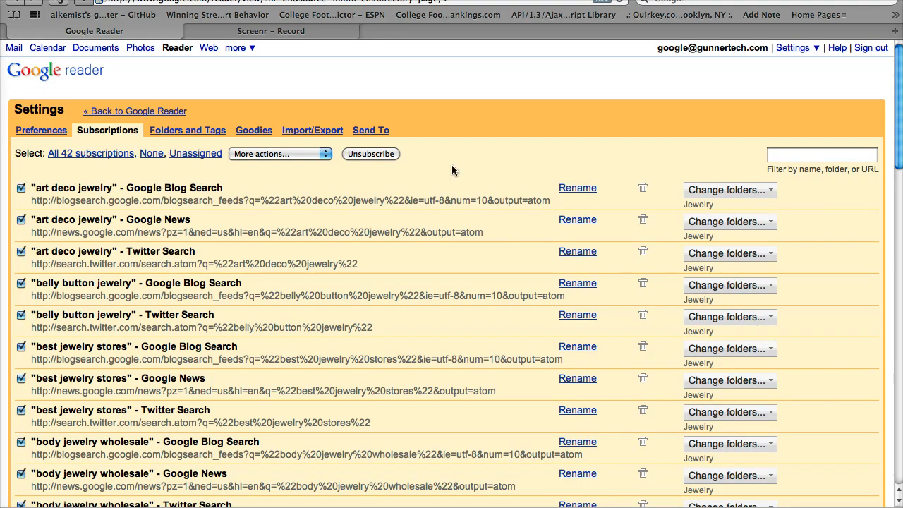
pyautogui.click(278, 154)
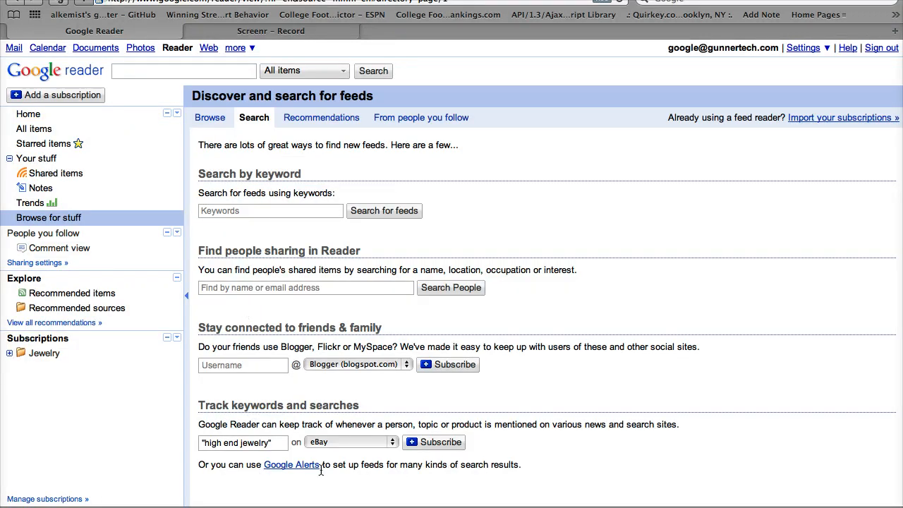
# Create a Google Alert for 'link:fashionab.ly' delivered as-it-happens with all results
pyautogui.click(291, 464)
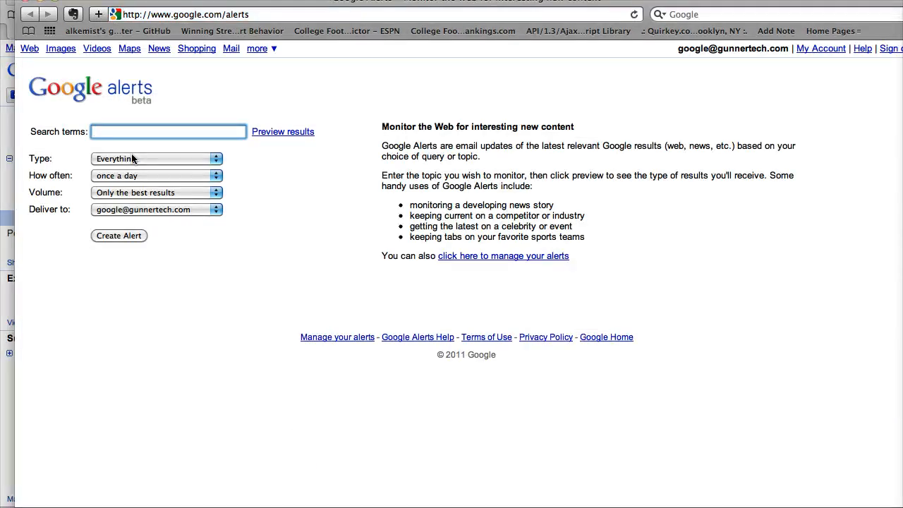
pyautogui.click(168, 132)
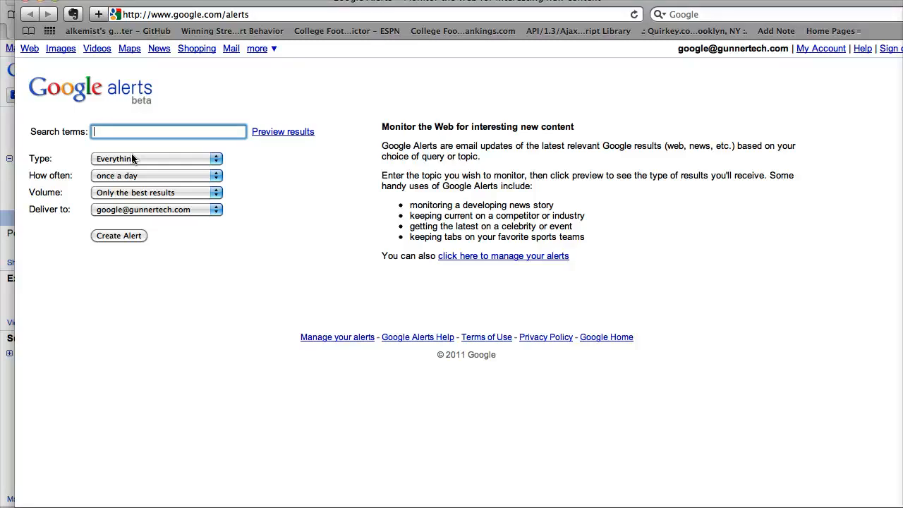
pyautogui.write('link:fashionab.ly')
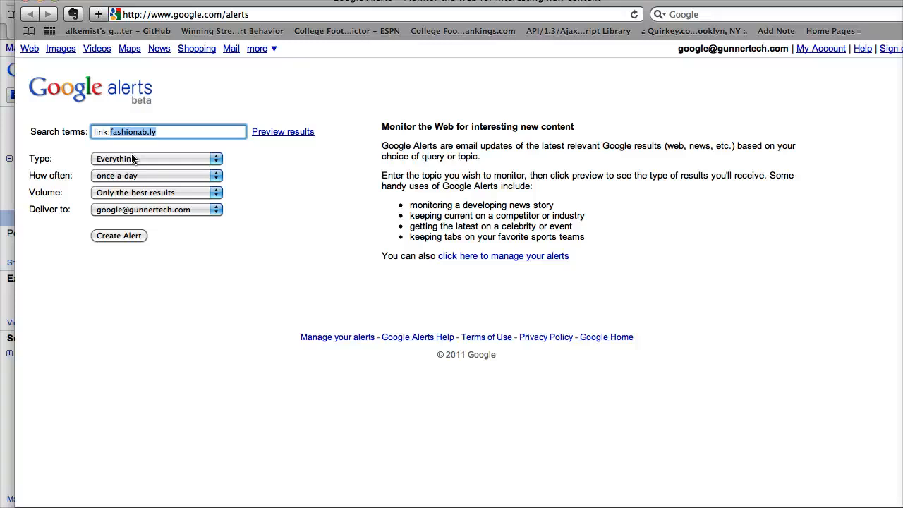
pyautogui.click(155, 158)
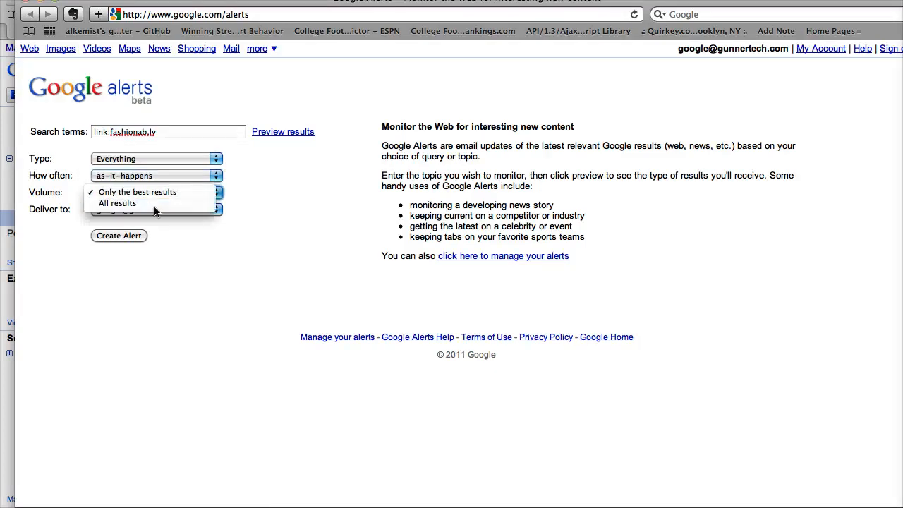
pyautogui.click(117, 203)
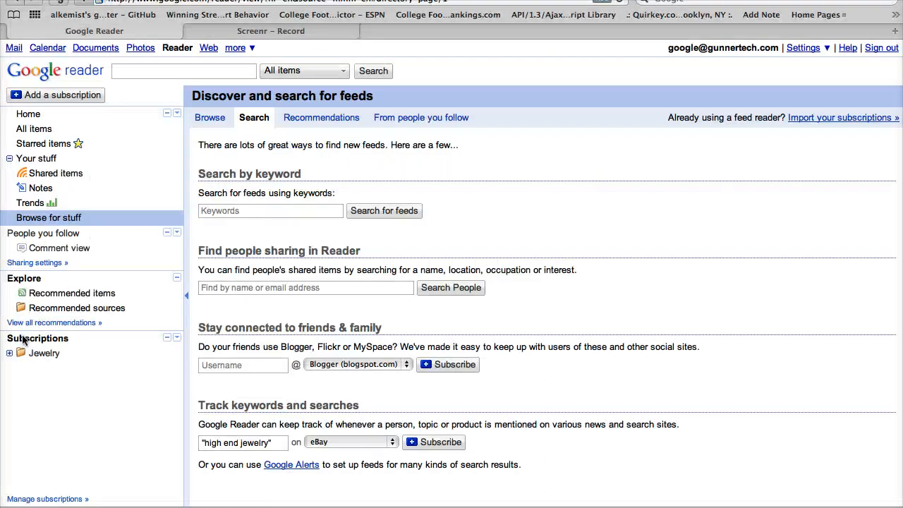
# Expand the Jewelry folder, scroll through its items including link:fashionab.ly, then collapse it
pyautogui.click(9, 352)
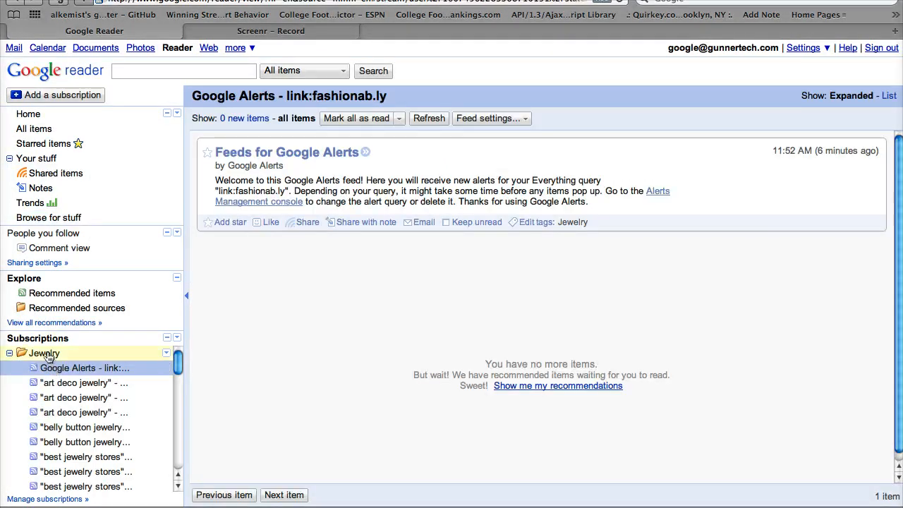
pyautogui.click(45, 353)
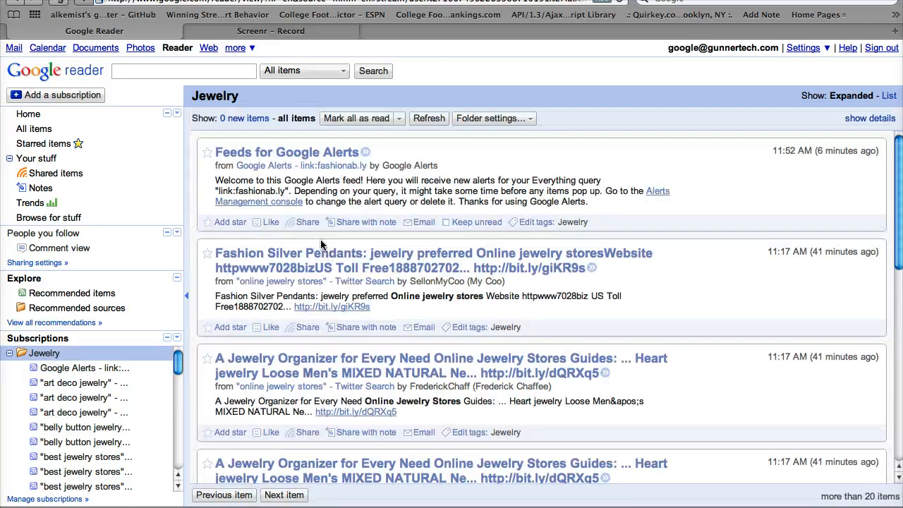
pyautogui.scroll(-3)
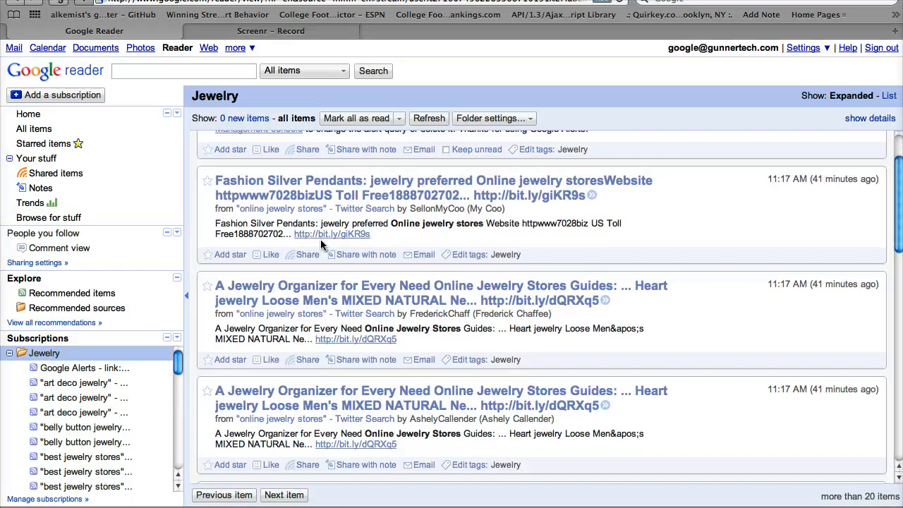
pyautogui.scroll(-3)
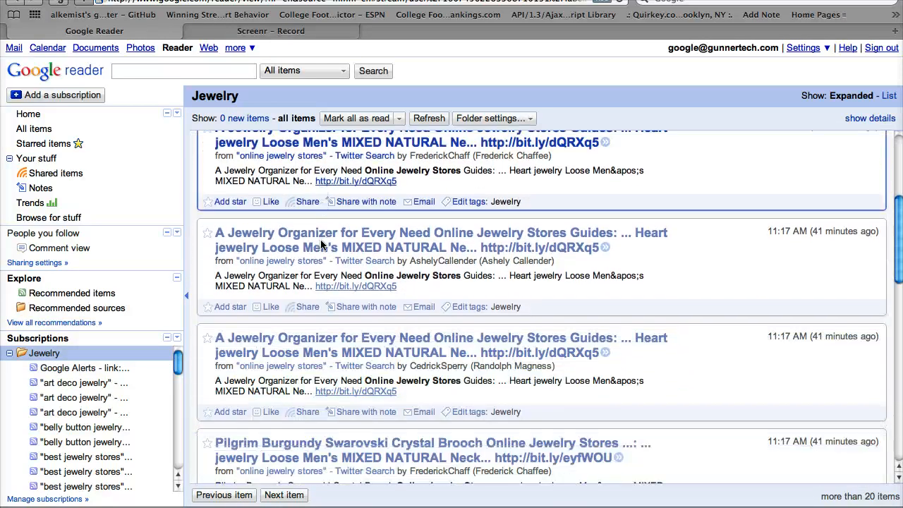
pyautogui.scroll(-3)
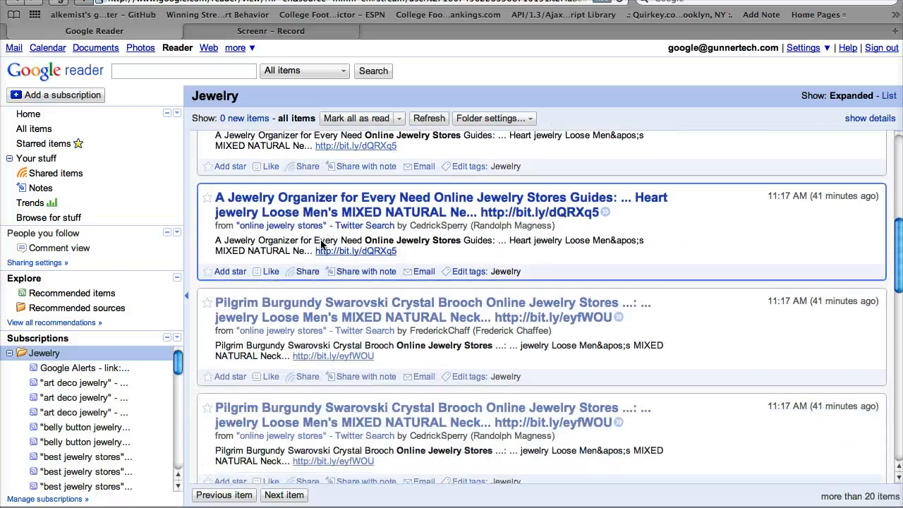
pyautogui.scroll(-3)
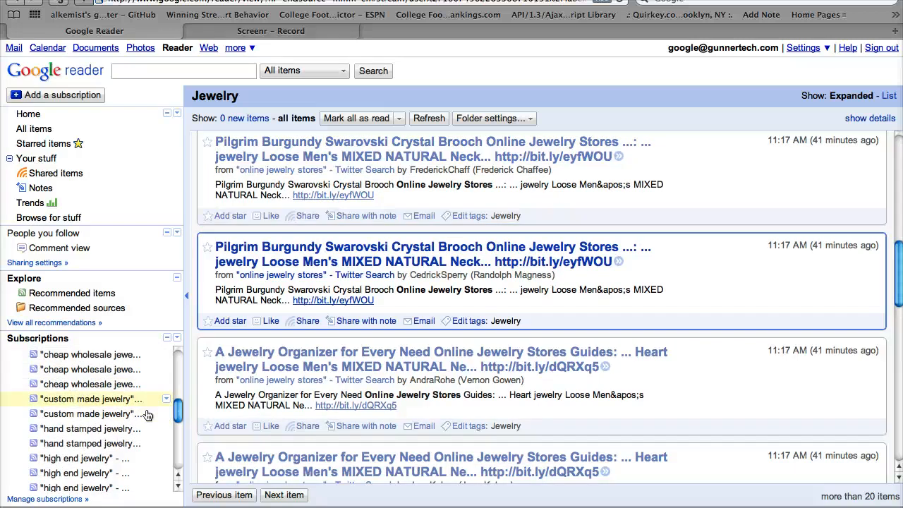
pyautogui.scroll(-3)
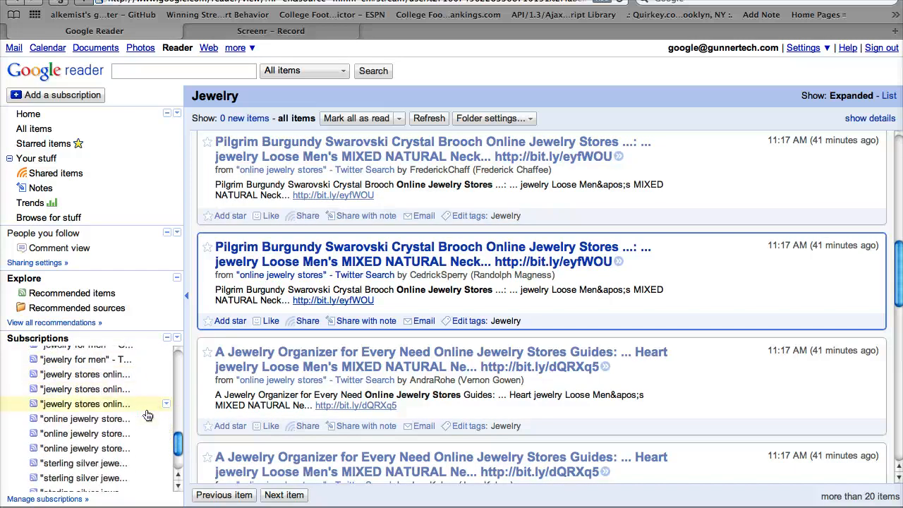
pyautogui.scroll(-3)
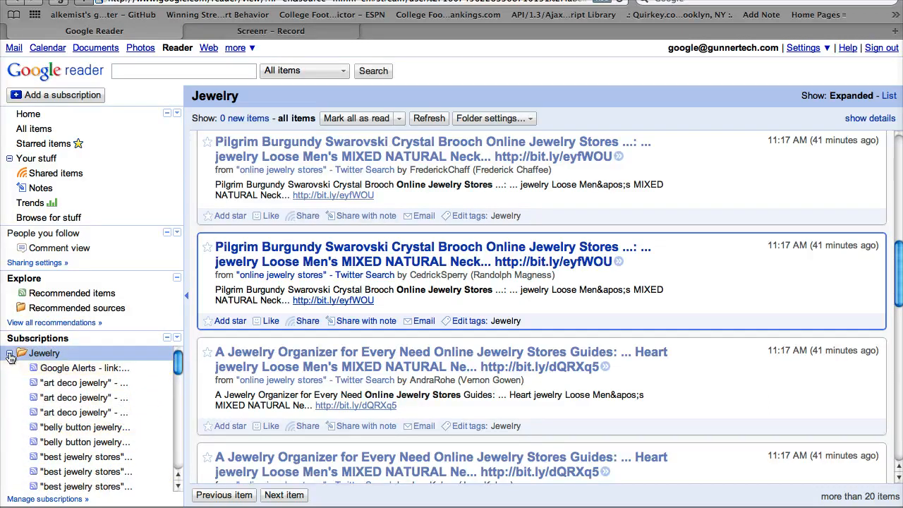
pyautogui.click(10, 352)
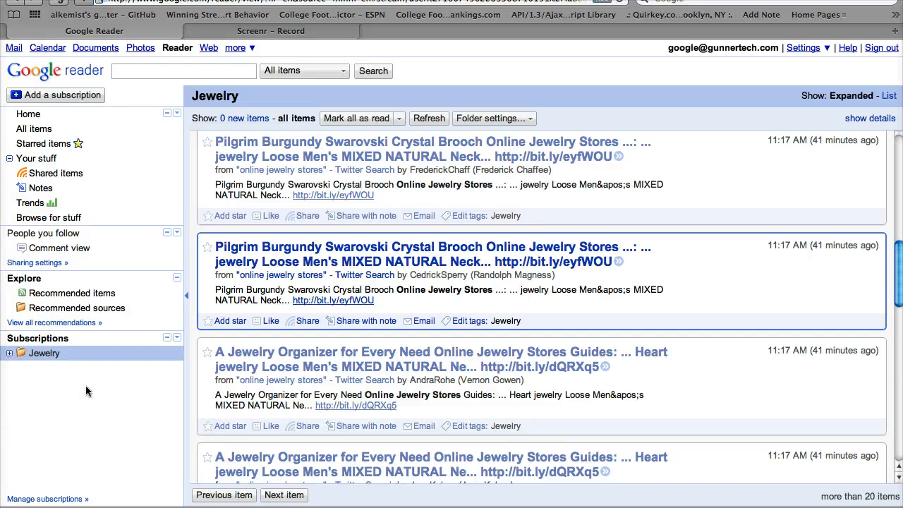